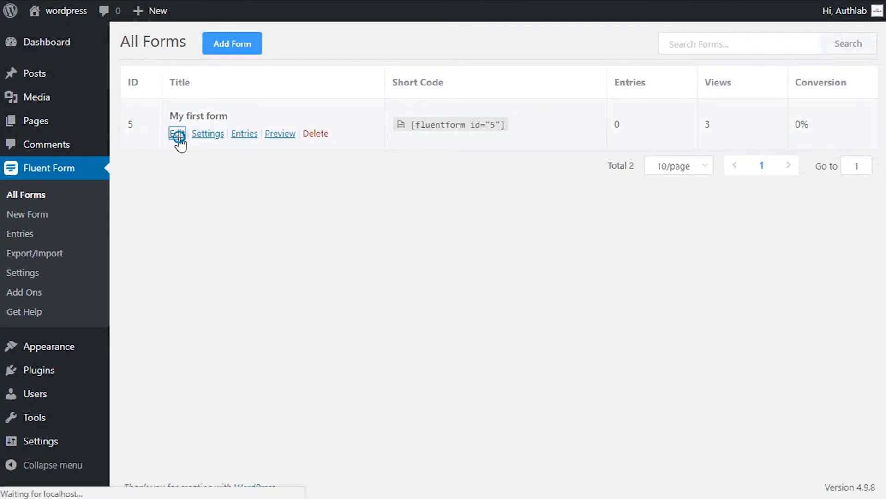
Open My first form's Settings and go to its Email Notifications, currently empty
click(177, 133)
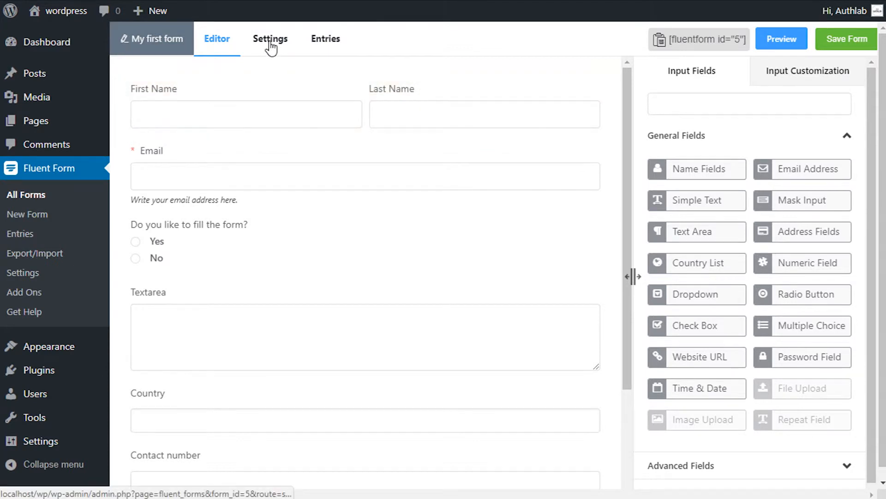
click(270, 39)
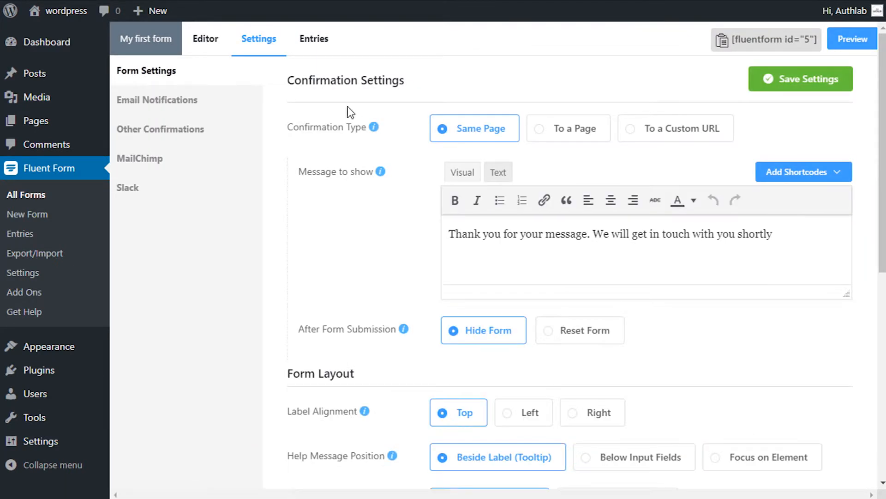
click(157, 99)
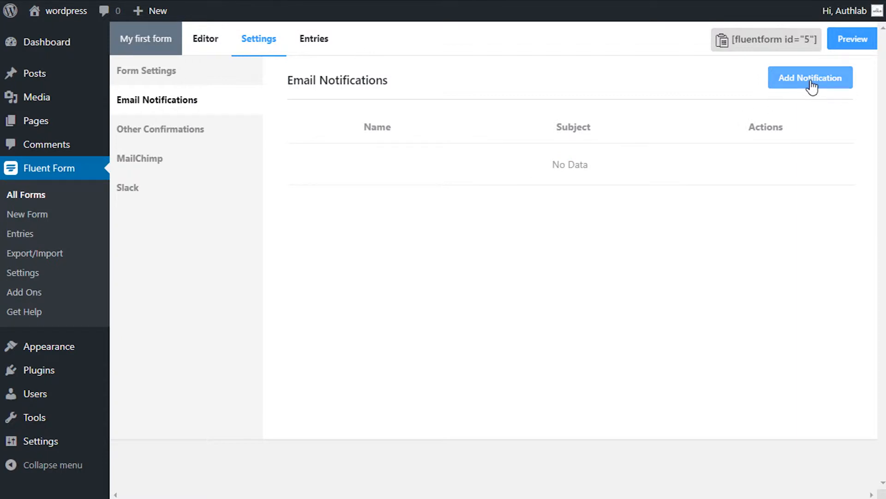
Add a notification named Personal Email Notification and fill in its Send To email address
click(810, 78)
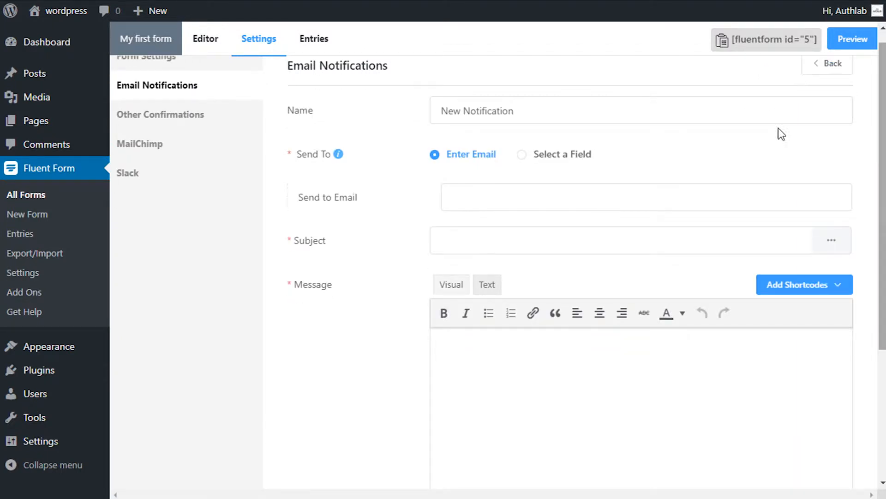
text(Email)
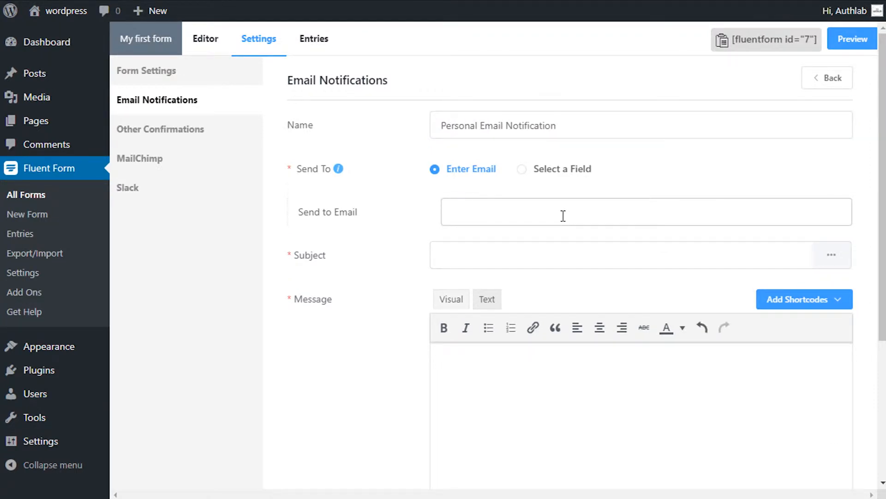
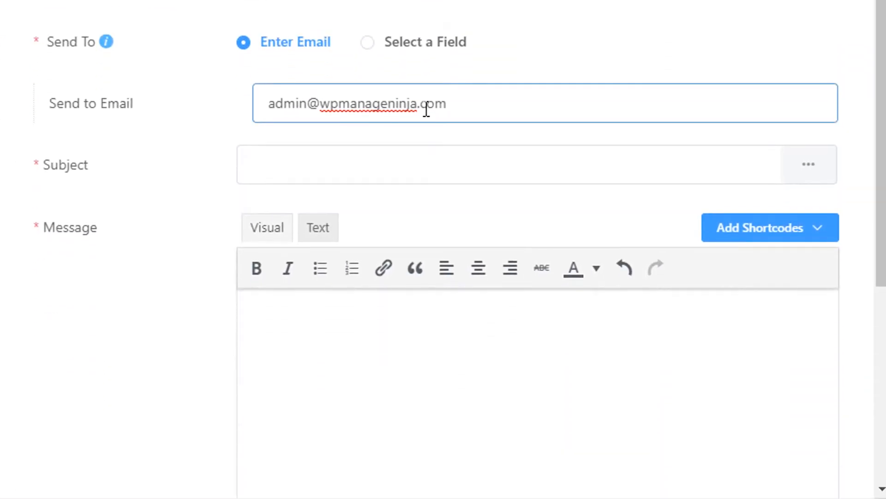
mouse_move(613, 101)
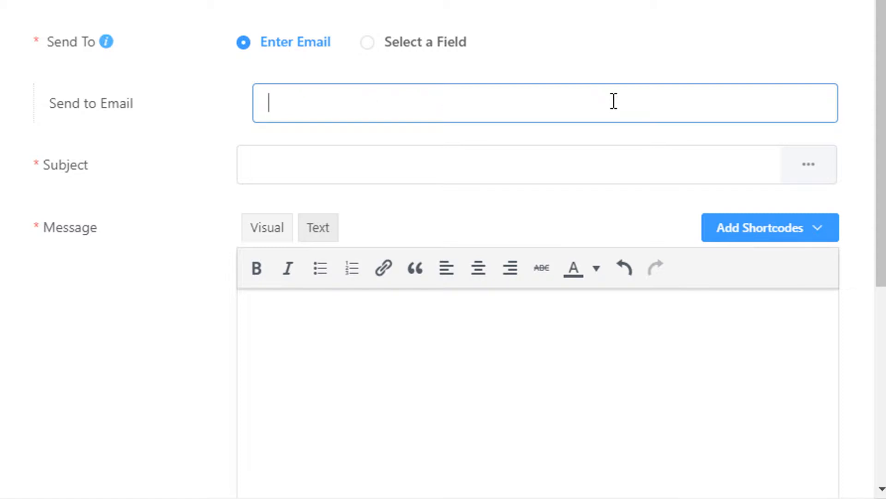
text(jon)
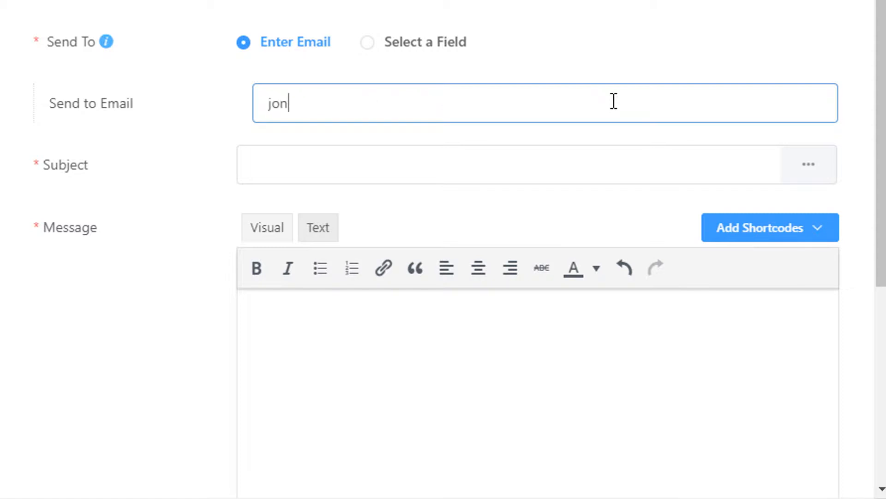
text(@email.com)
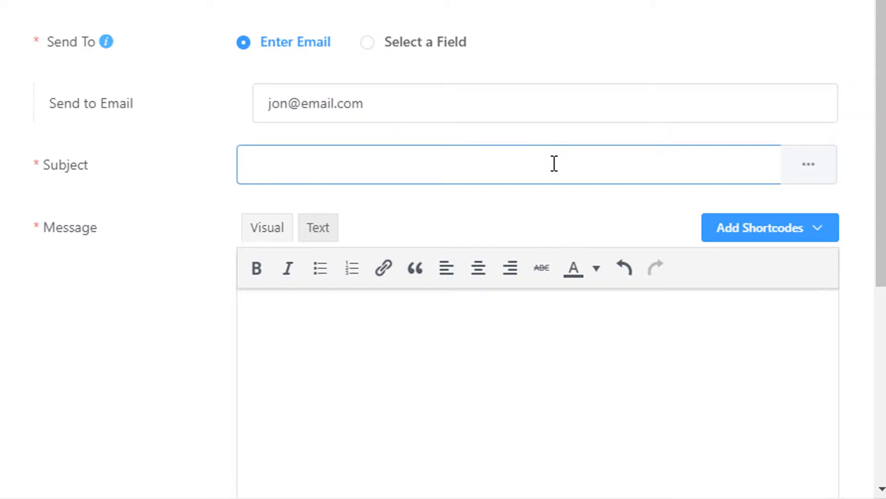
Write the subject 'New entry submitted by {Name} from' with the Name shortcode inserted
text(New entry)
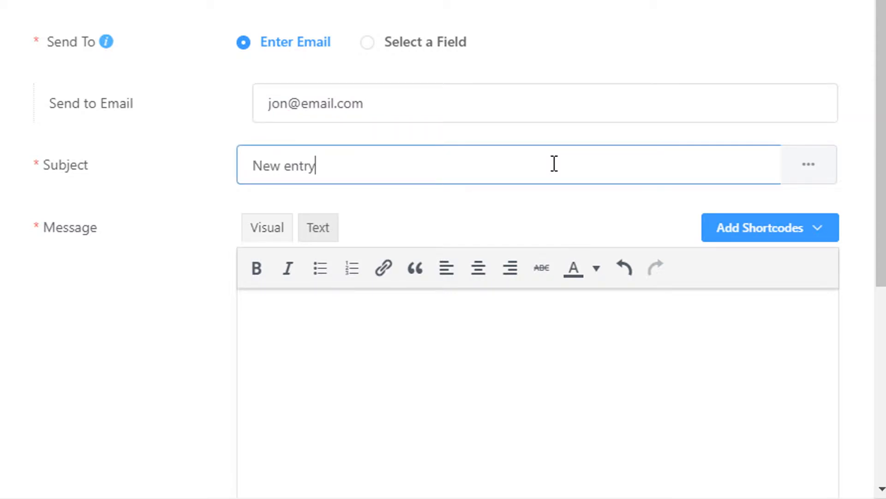
text(submitted by {inputs.names)
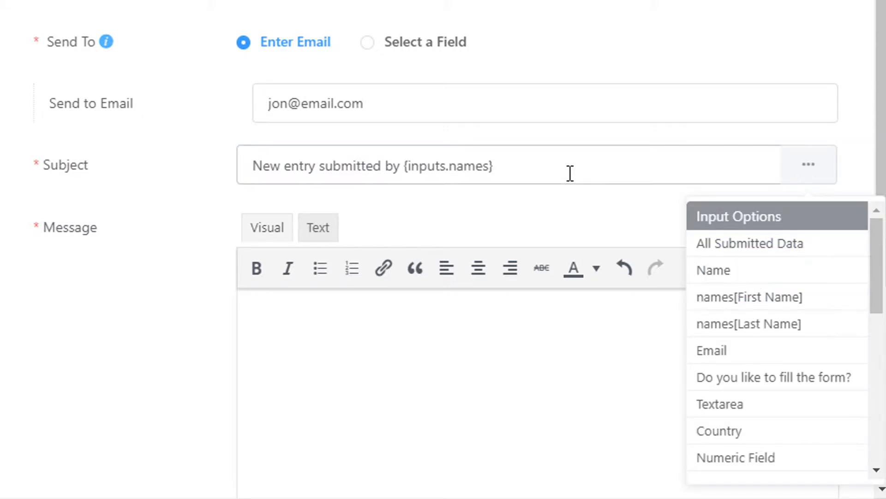
text(from)
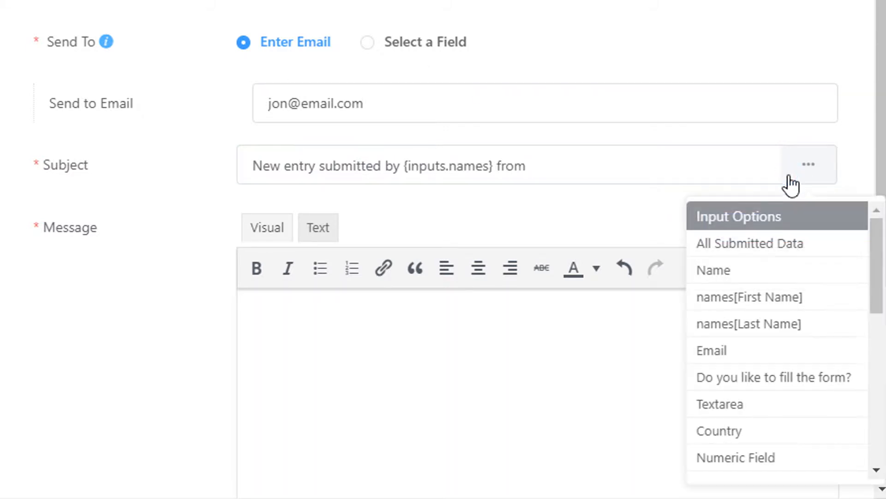
End the subject with the Country shortcode and start the message 'You have a new form submission!'
click(720, 430)
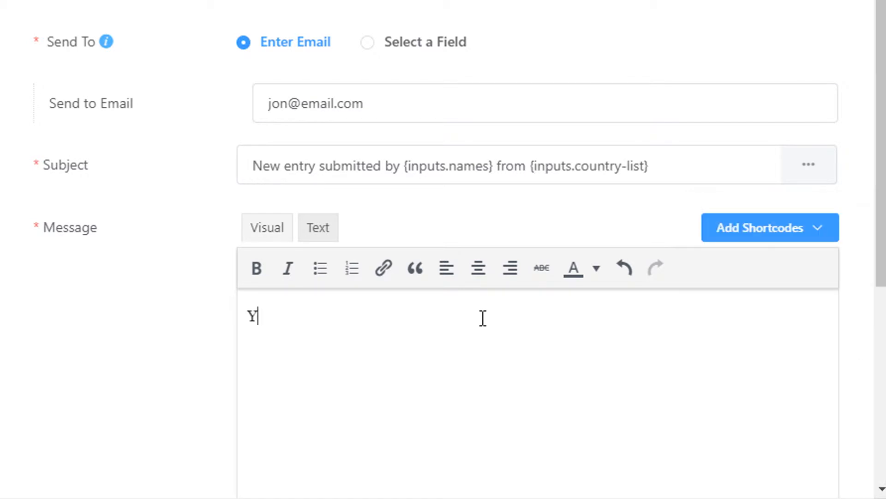
text(ou have a new form sub)
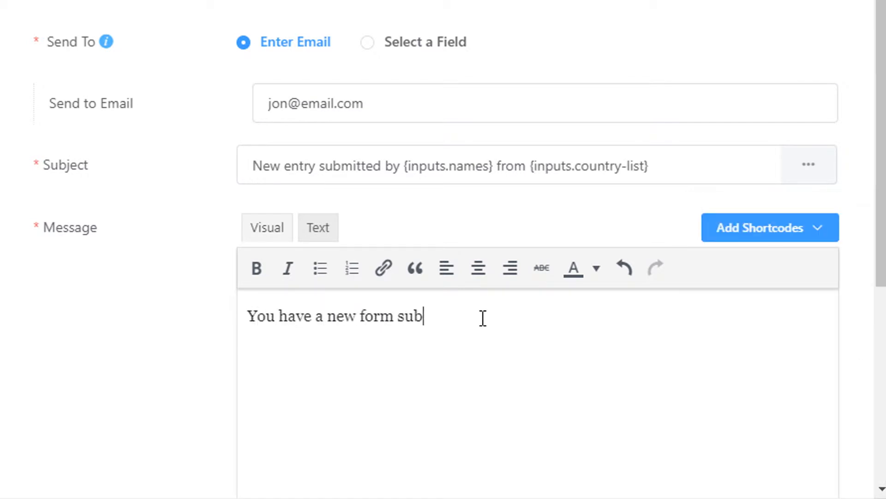
text(mission!)
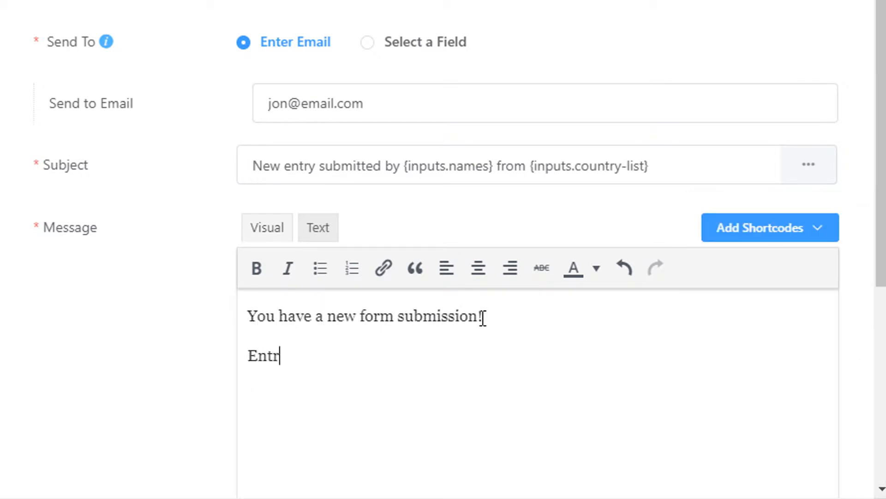
List the entry's Name, Email and Textarea answer in the message via shortcodes
click(760, 227)
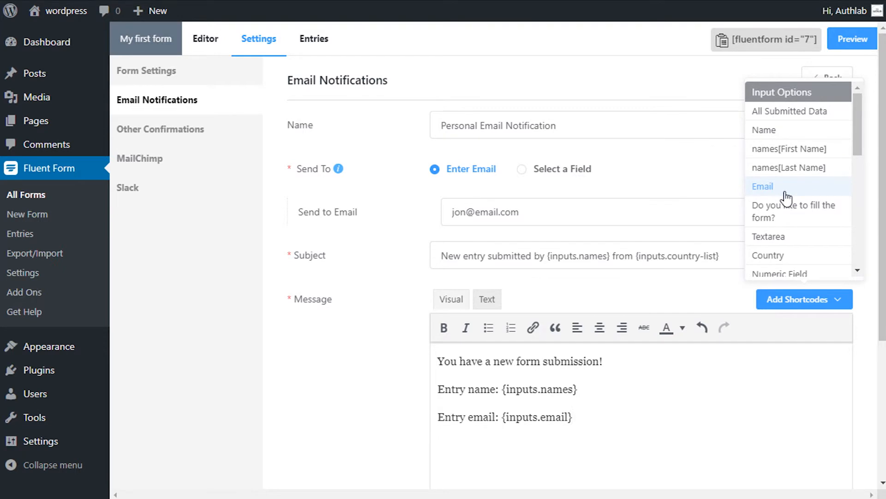
text(Entry message:)
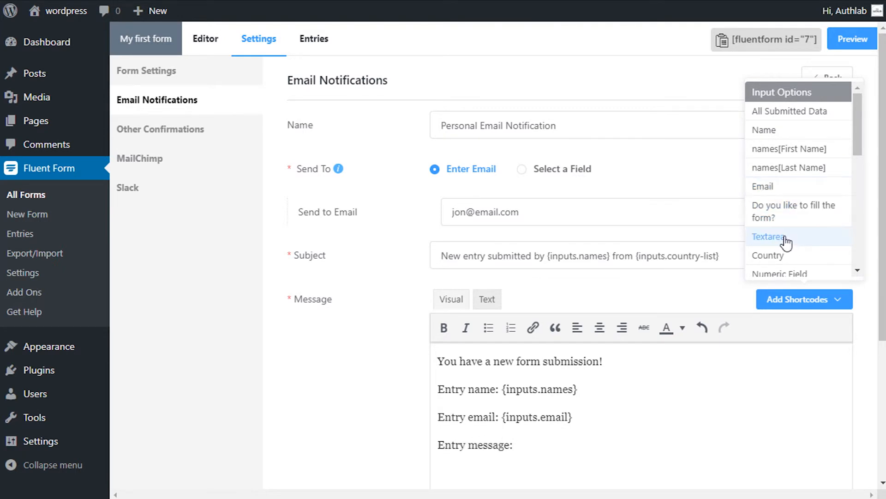
click(771, 237)
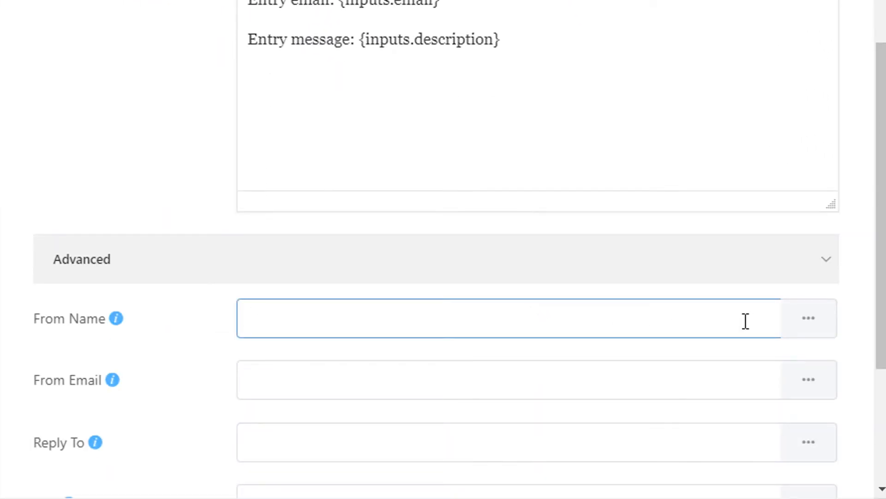
Set the sender name to the submitter's Name shortcode
click(808, 317)
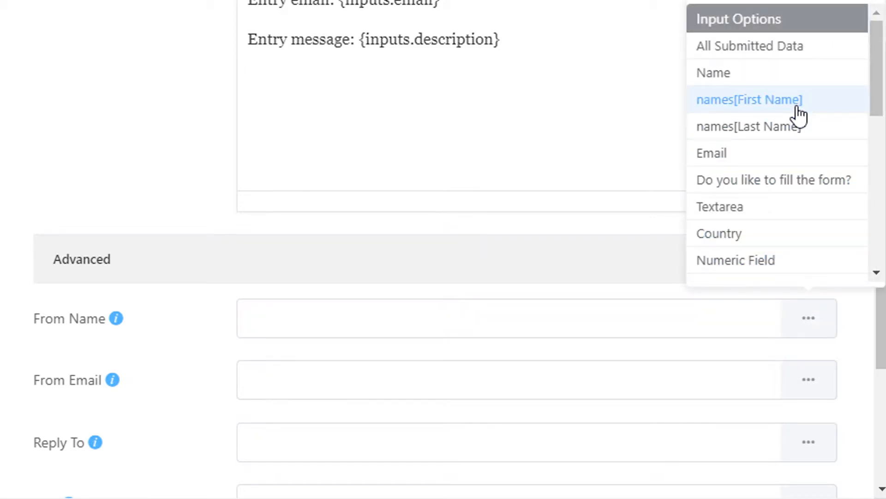
mouse_move(720, 232)
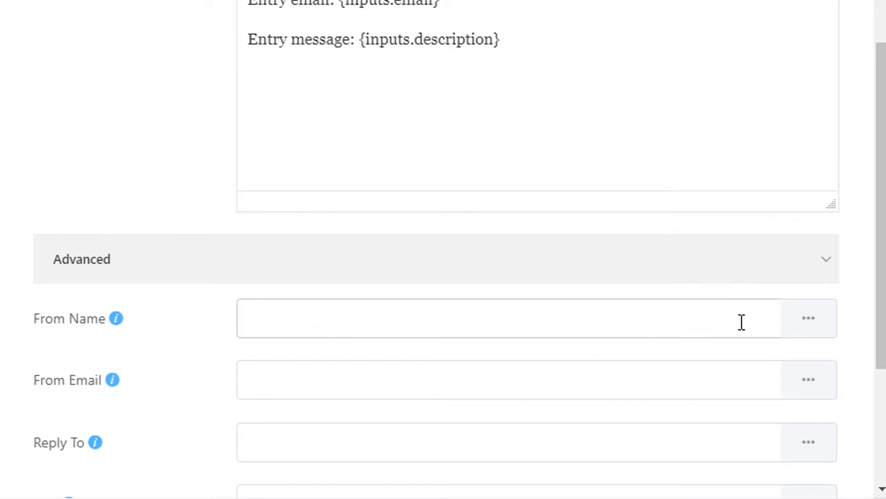
click(808, 318)
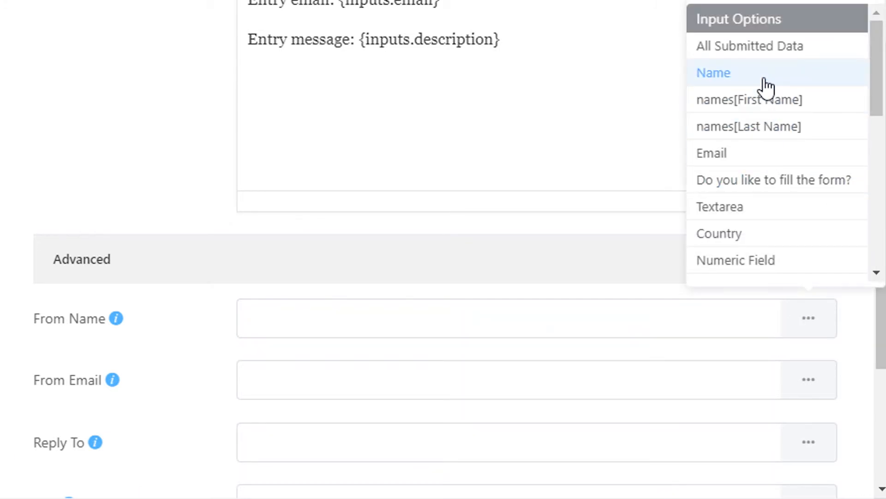
click(714, 72)
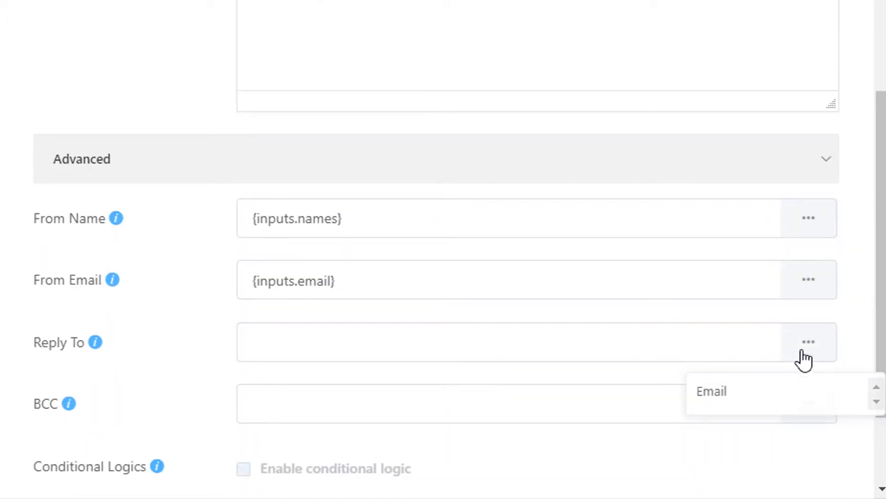
click(711, 390)
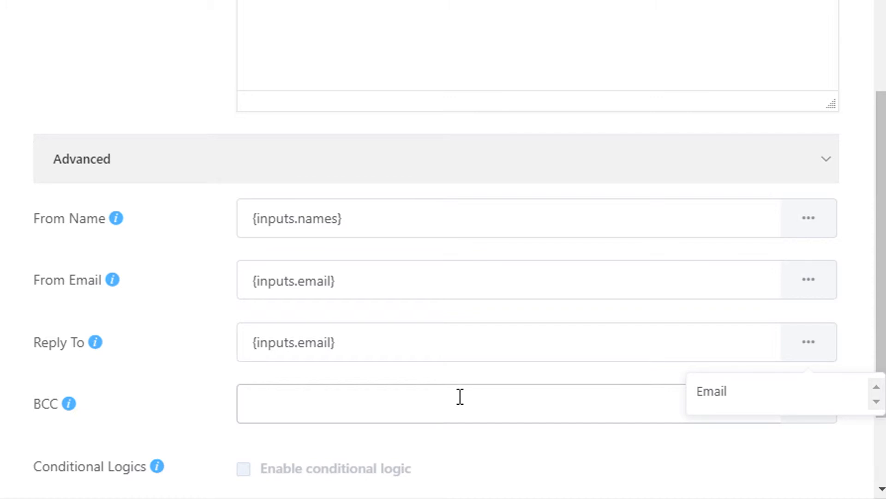
text(jenny)
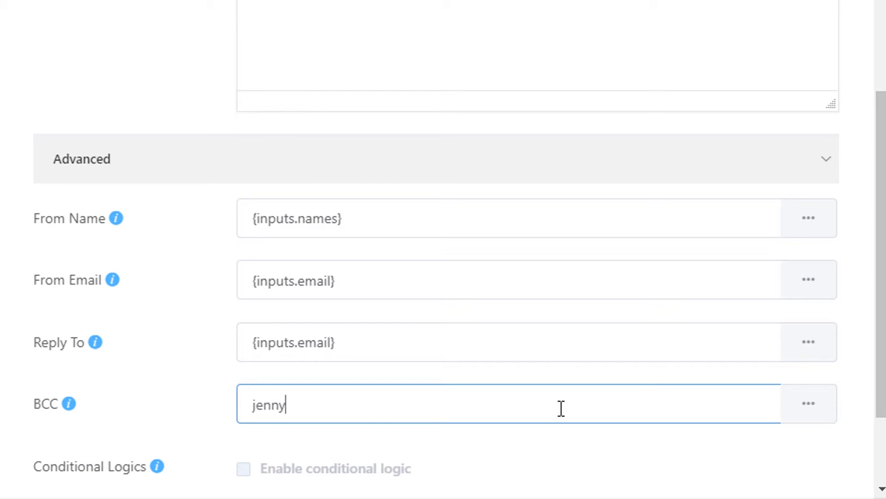
text(@email)
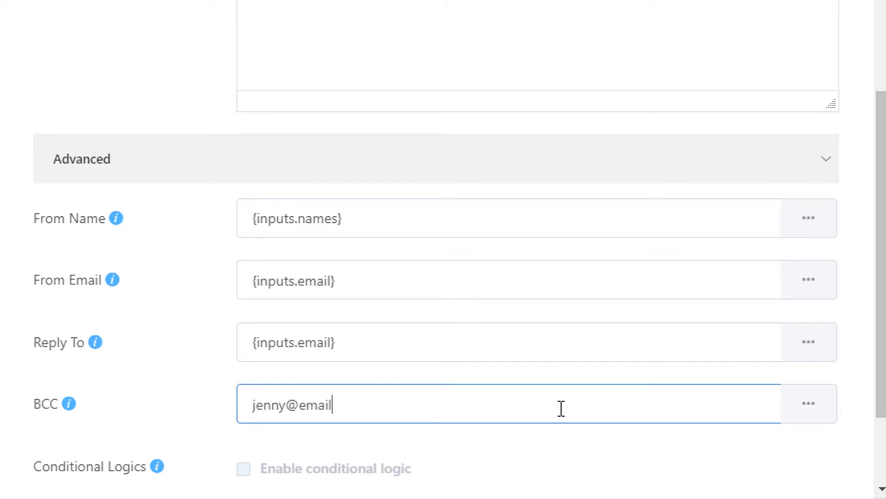
text(.com)
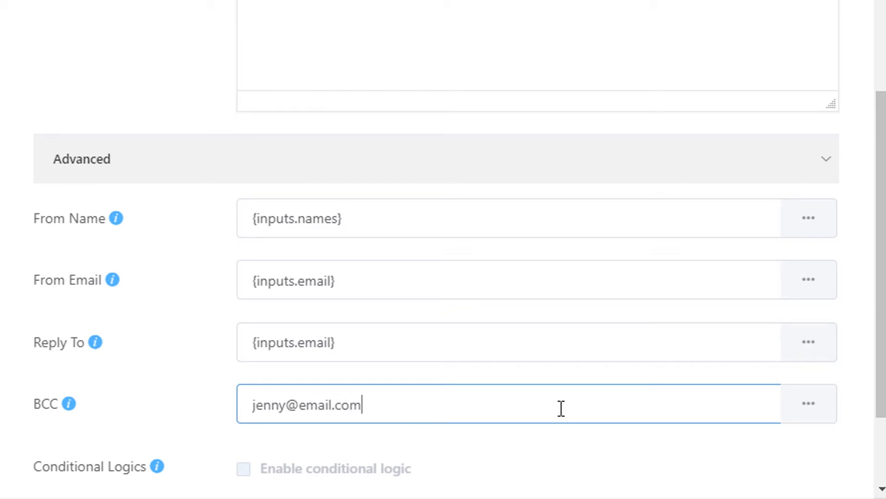
scroll(down, 3)
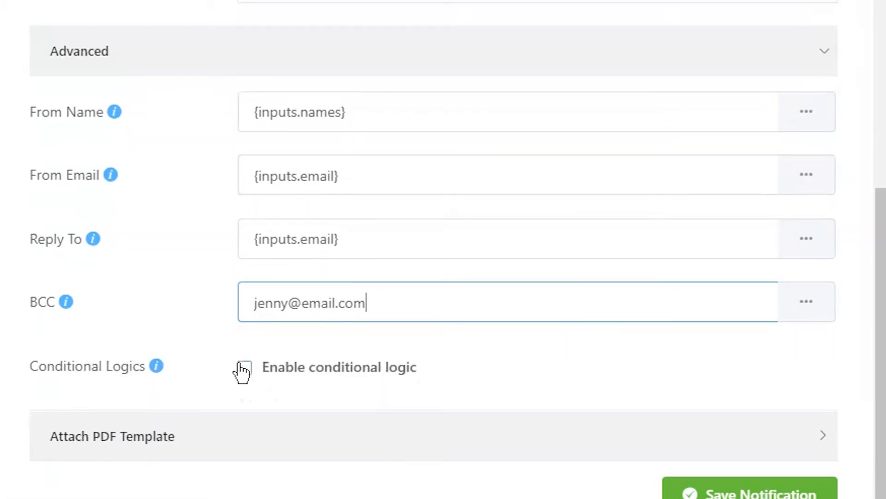
Enable conditional logic matching All conditions, with the first rule on the Description field
click(242, 371)
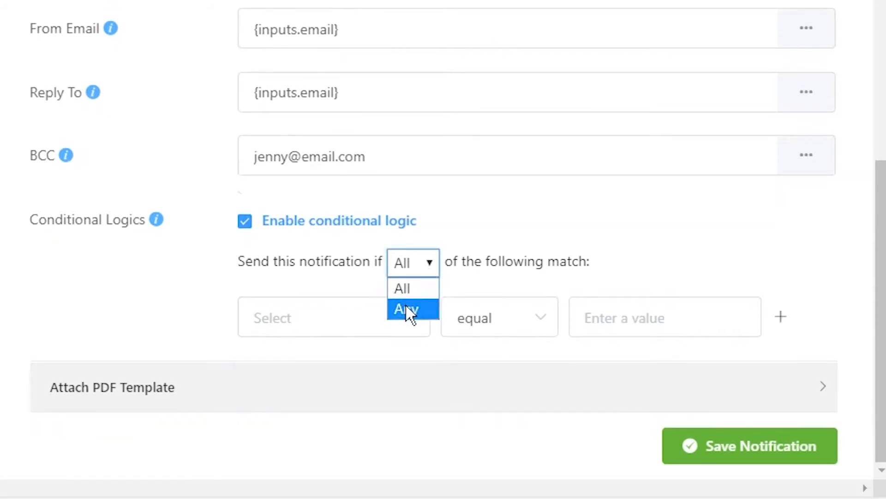
click(406, 309)
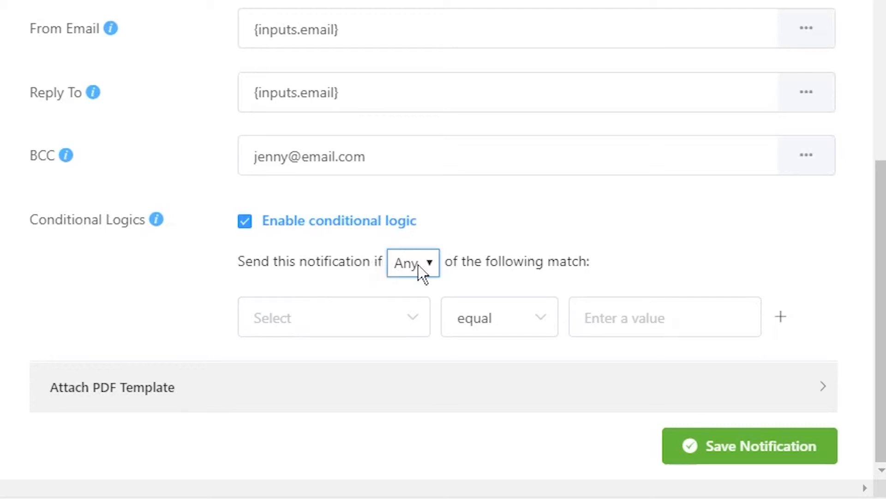
click(413, 261)
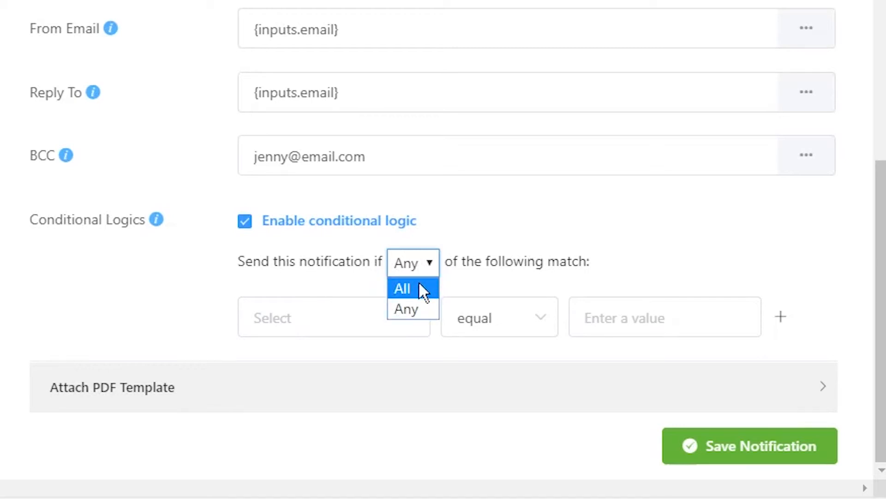
click(402, 288)
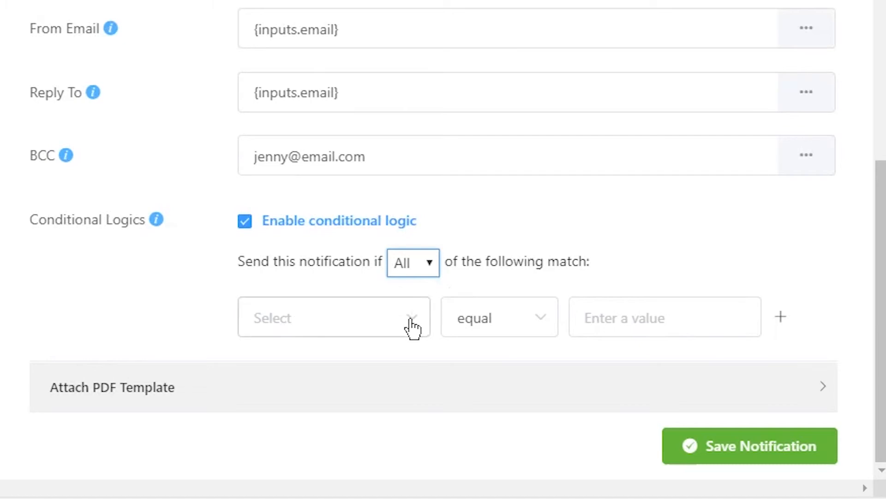
click(333, 316)
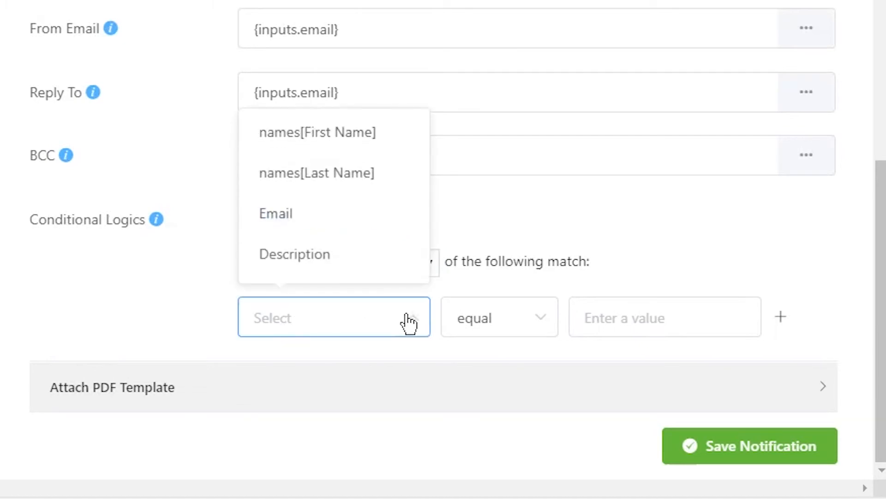
mouse_move(359, 254)
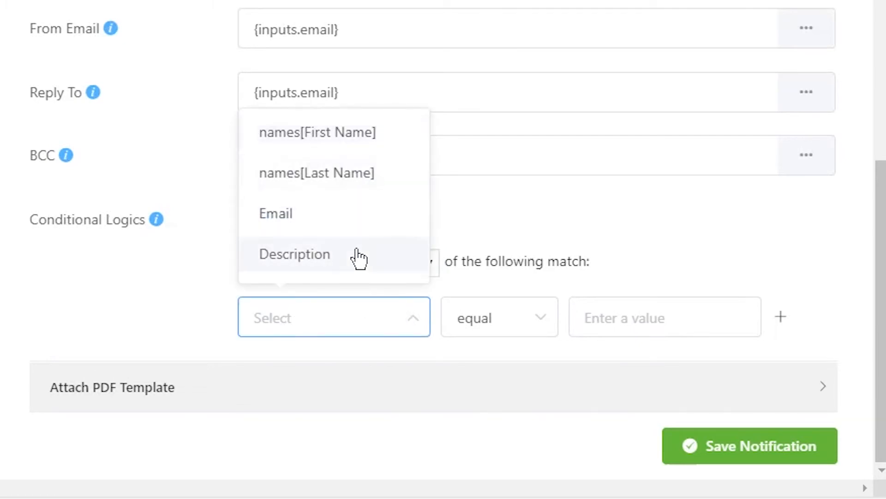
click(295, 253)
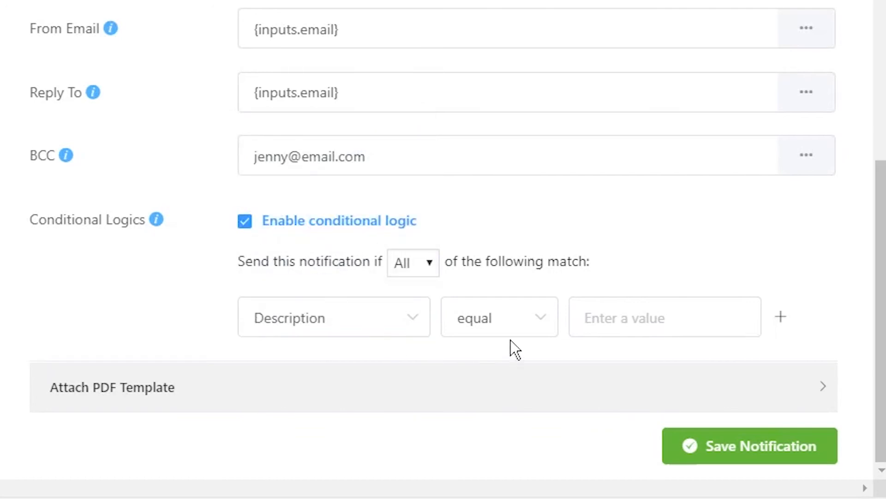
Make the first rule Description contains 'bad'
click(498, 316)
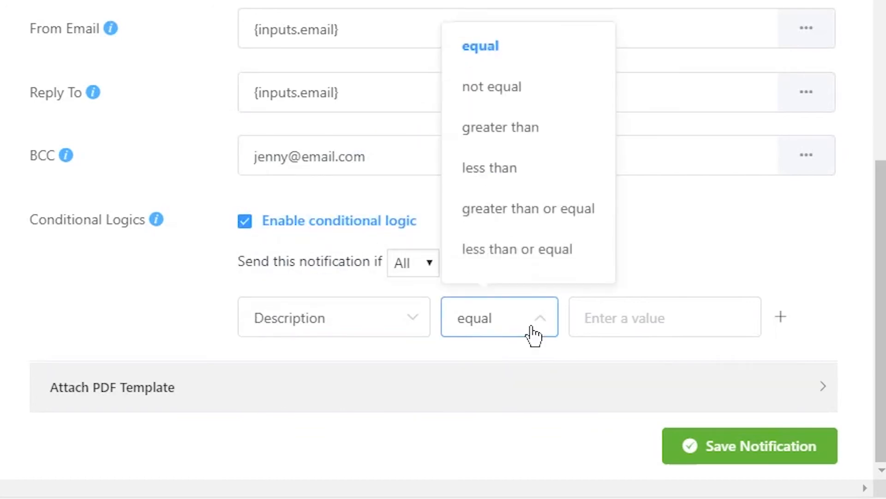
mouse_move(495, 88)
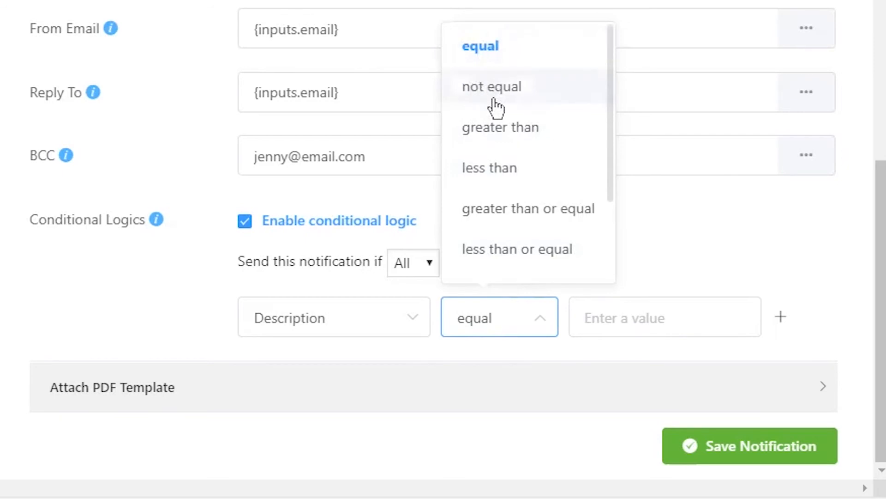
scroll(down, 3)
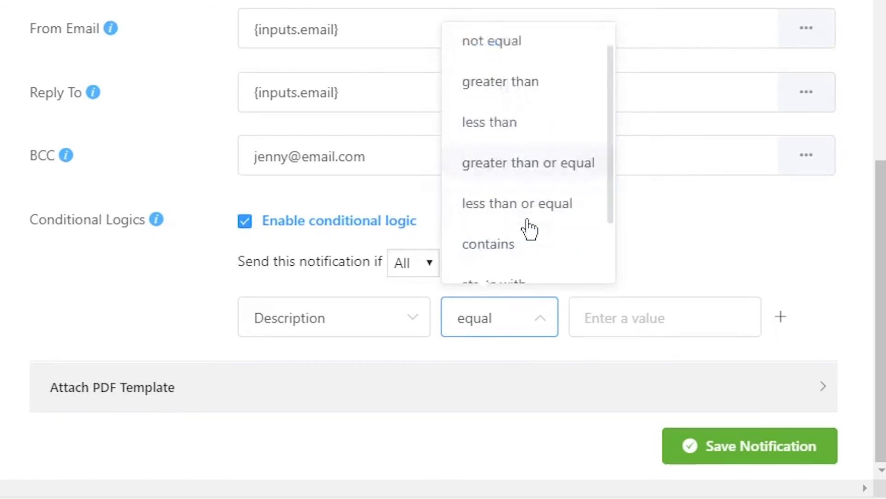
scroll(down, 3)
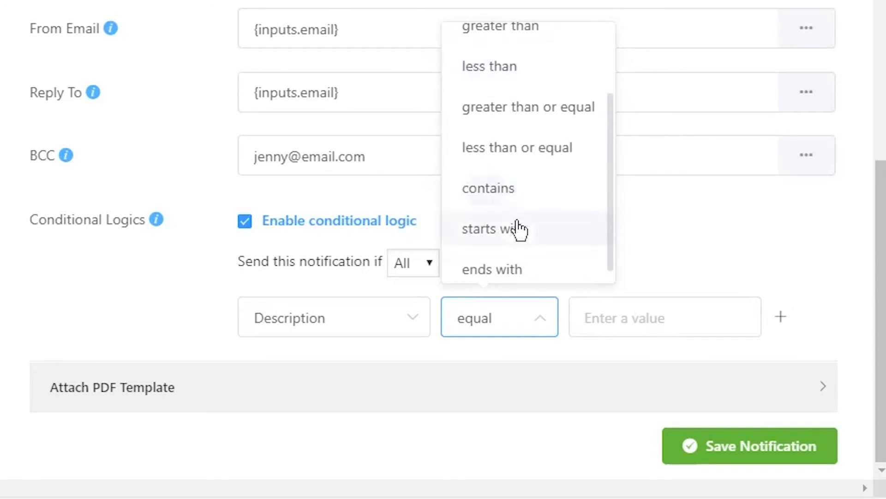
click(488, 188)
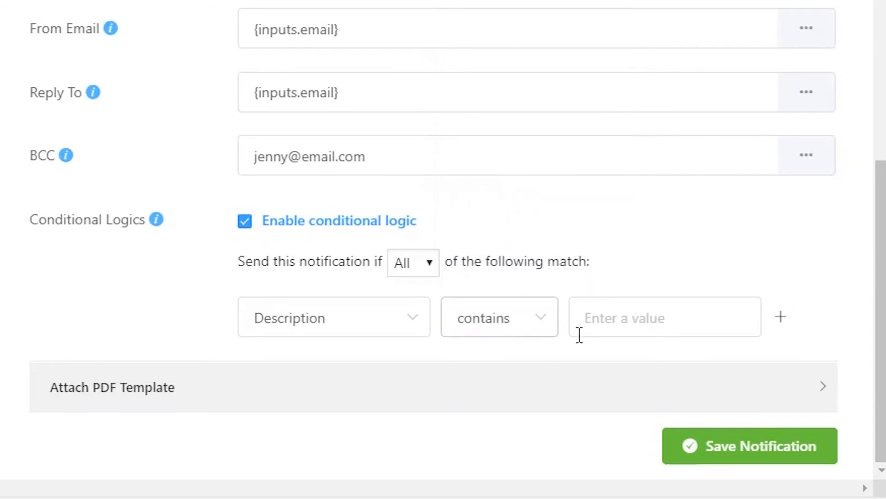
text(bad)
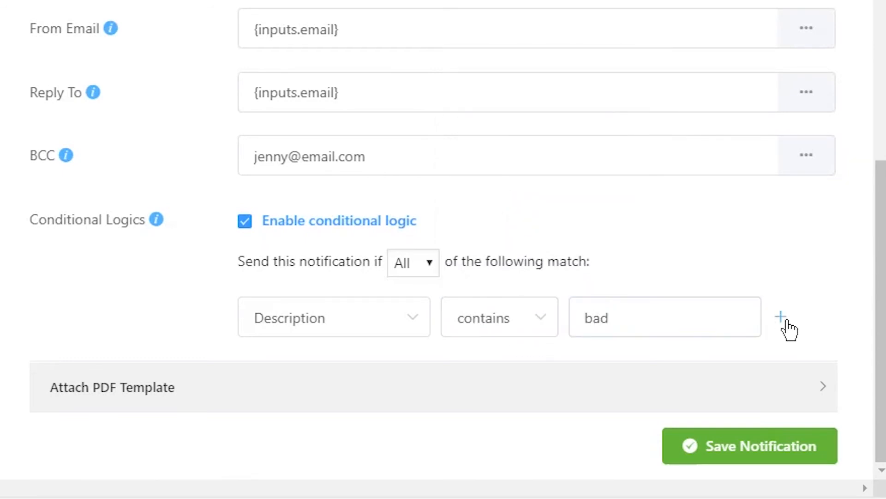
Add a second rule Description starts with 'sorry' and save the notification
click(781, 316)
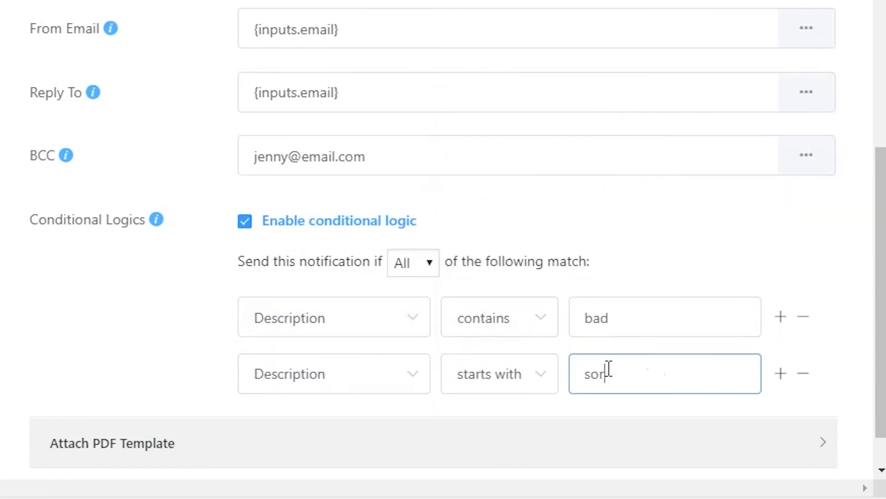
text(ry)
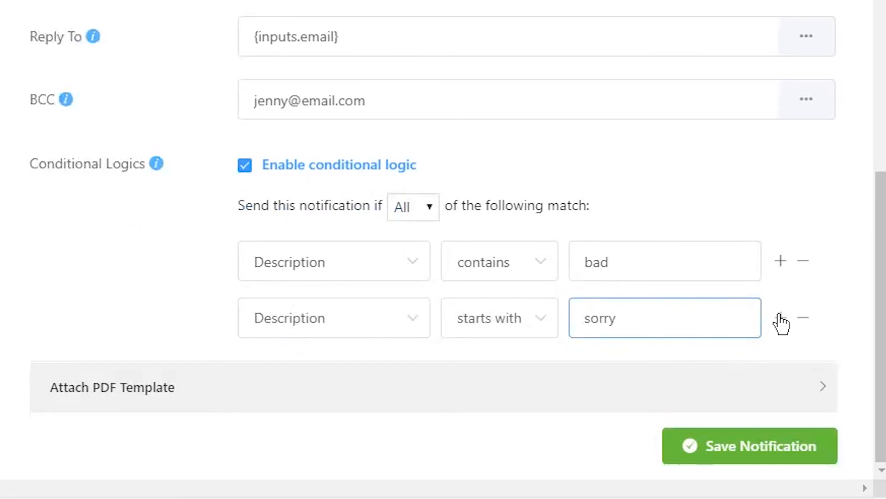
mouse_move(735, 445)
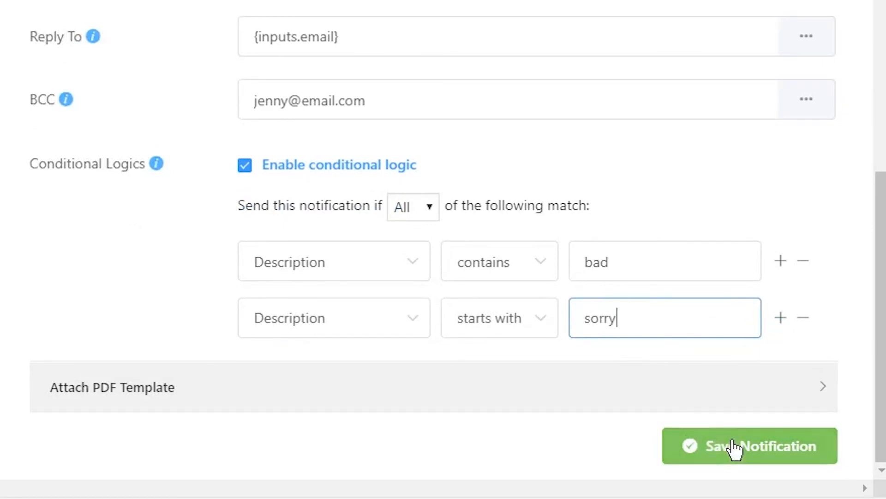
scroll(up, 3)
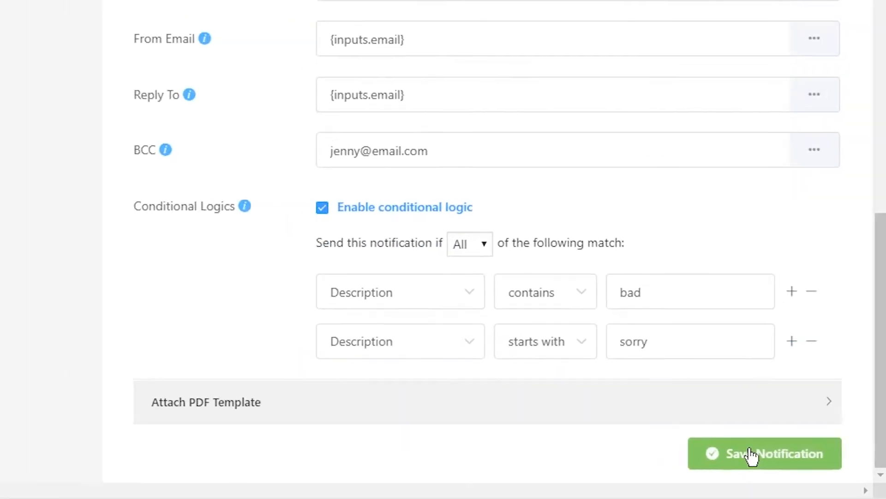